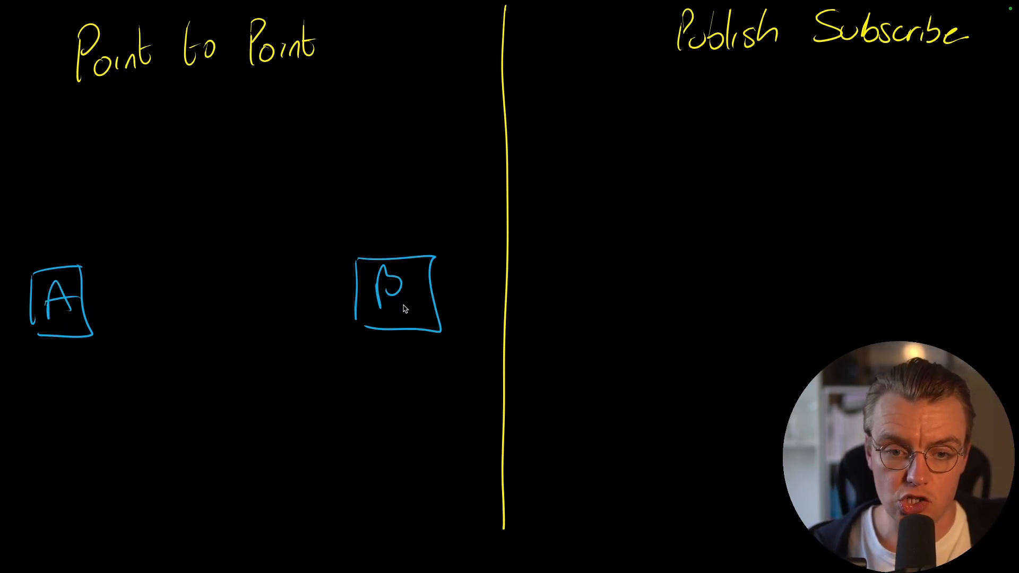
Step: Draw the channel linking box A to box B, then start the publisher box outline
drag(344, 117, 377, 146)
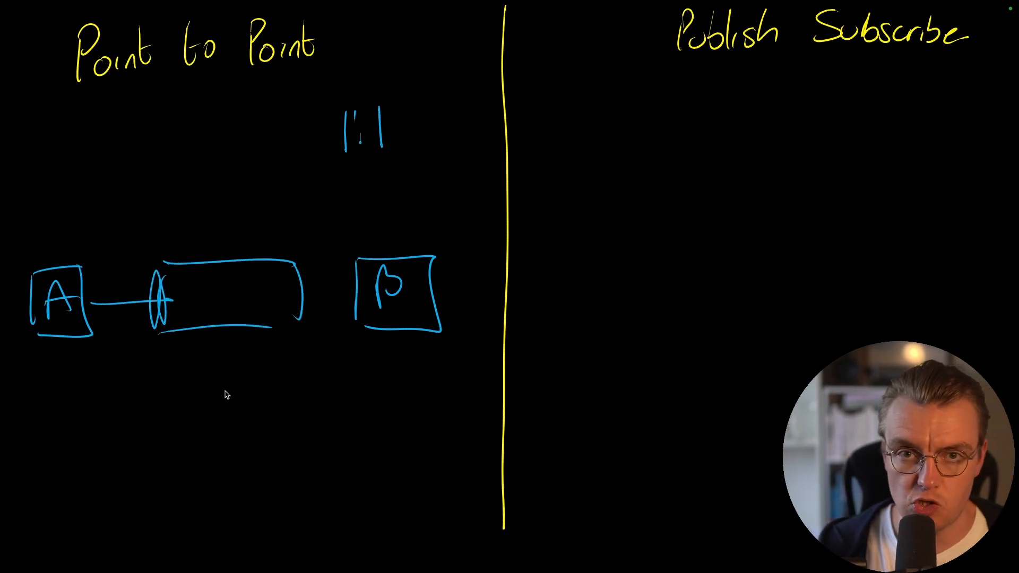
drag(305, 292, 354, 292)
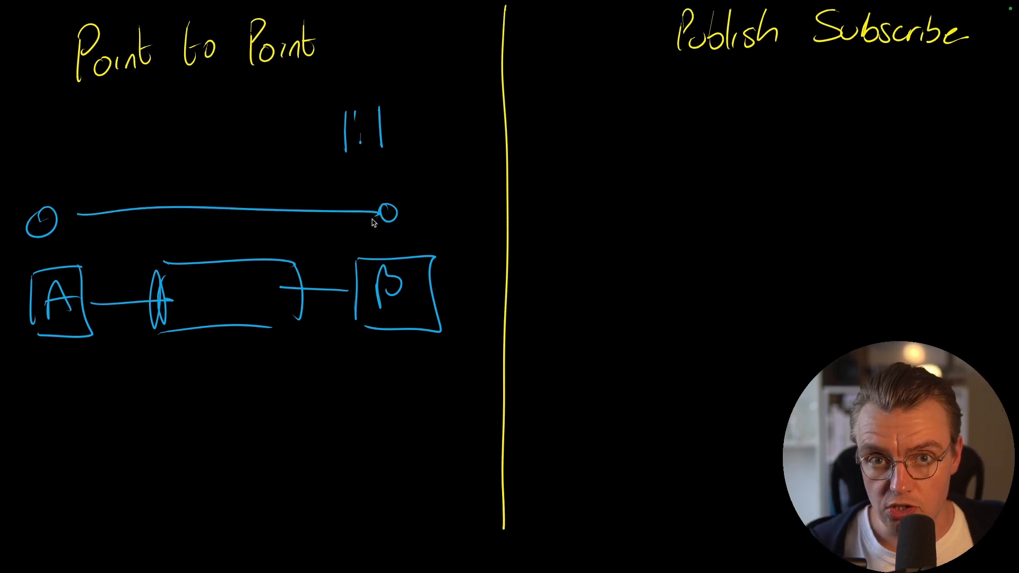
drag(545, 214, 545, 266)
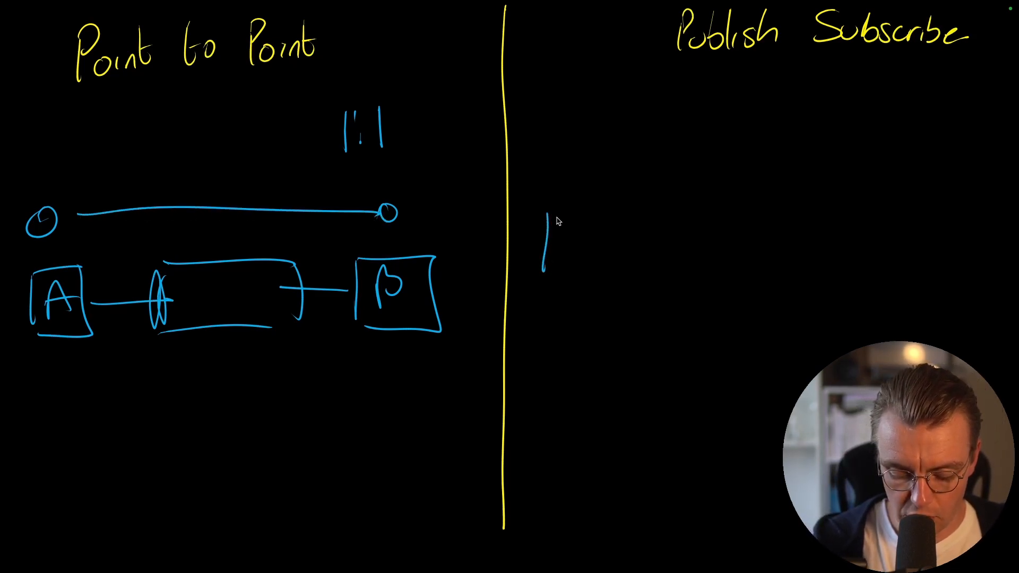
Step: Finish publisher box A, draw its shared channel, and underline the Point to Point and Publish Subscribe headings
drag(542, 208, 634, 286)
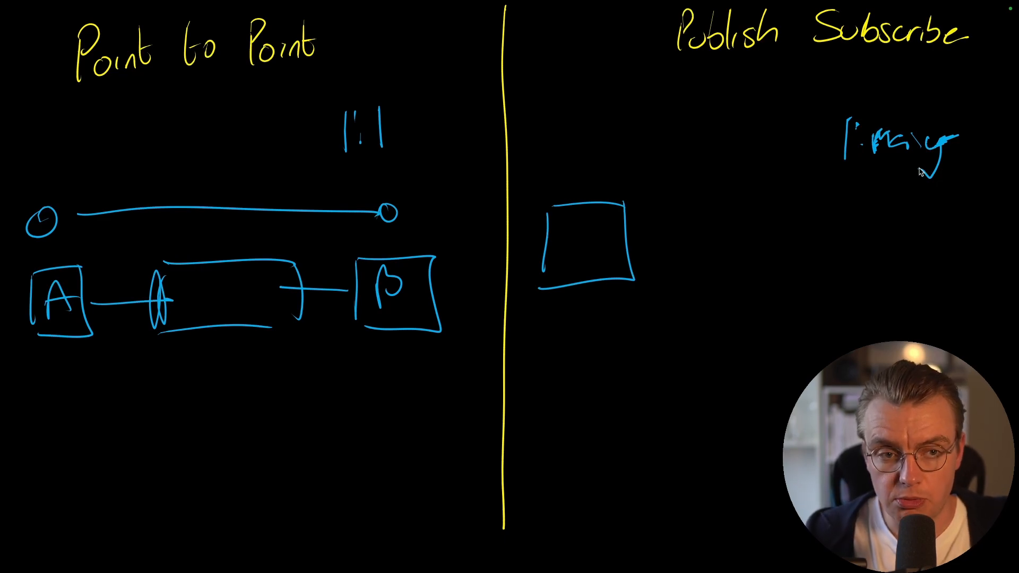
mouse_move(566, 242)
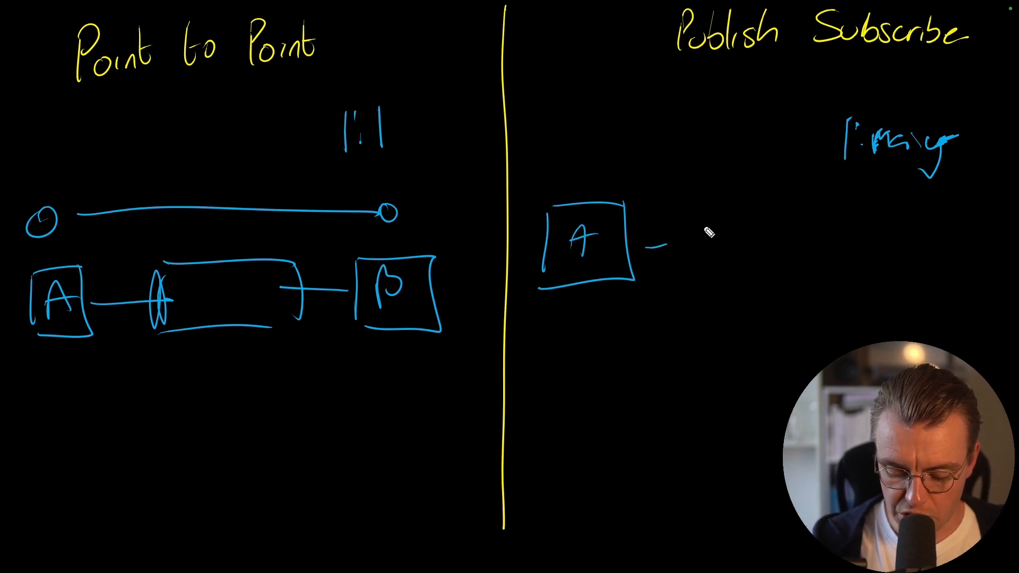
drag(695, 247, 846, 273)
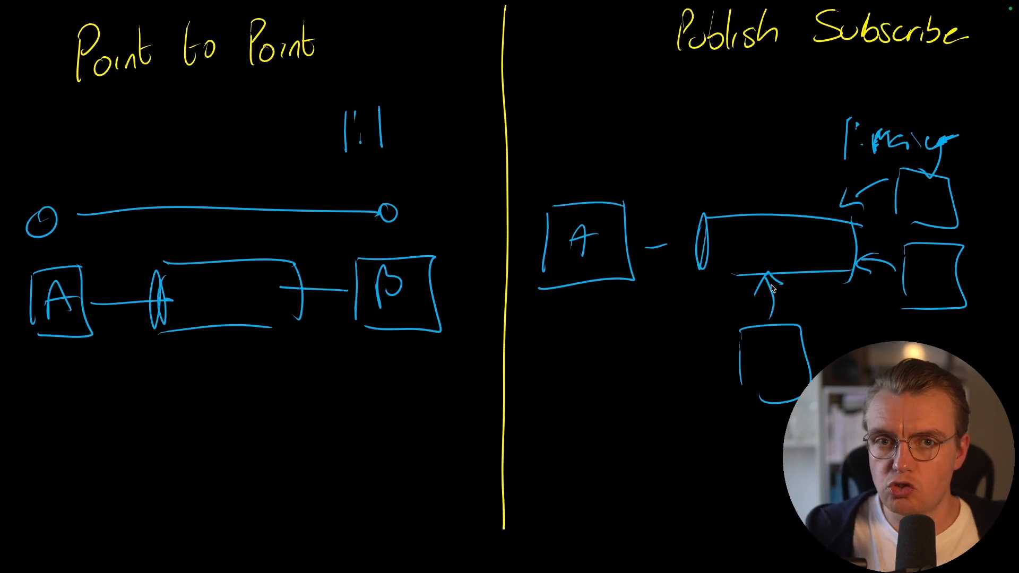
drag(97, 88, 247, 78)
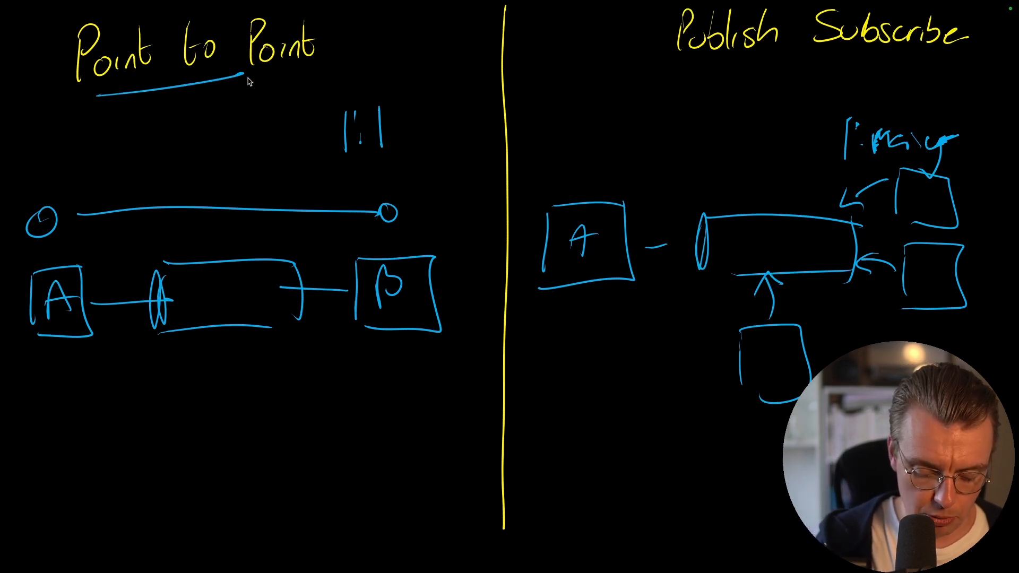
drag(689, 70, 936, 71)
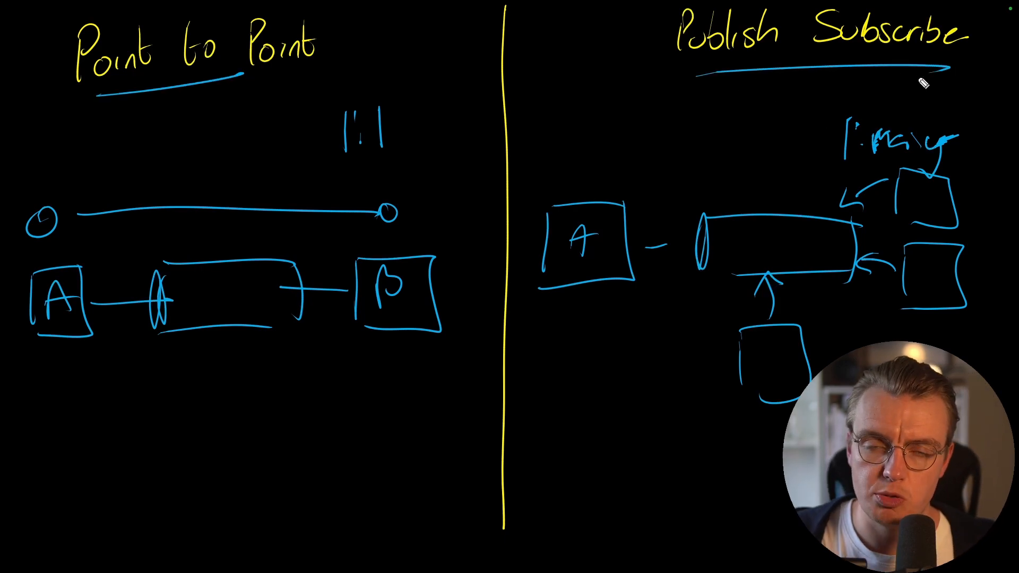